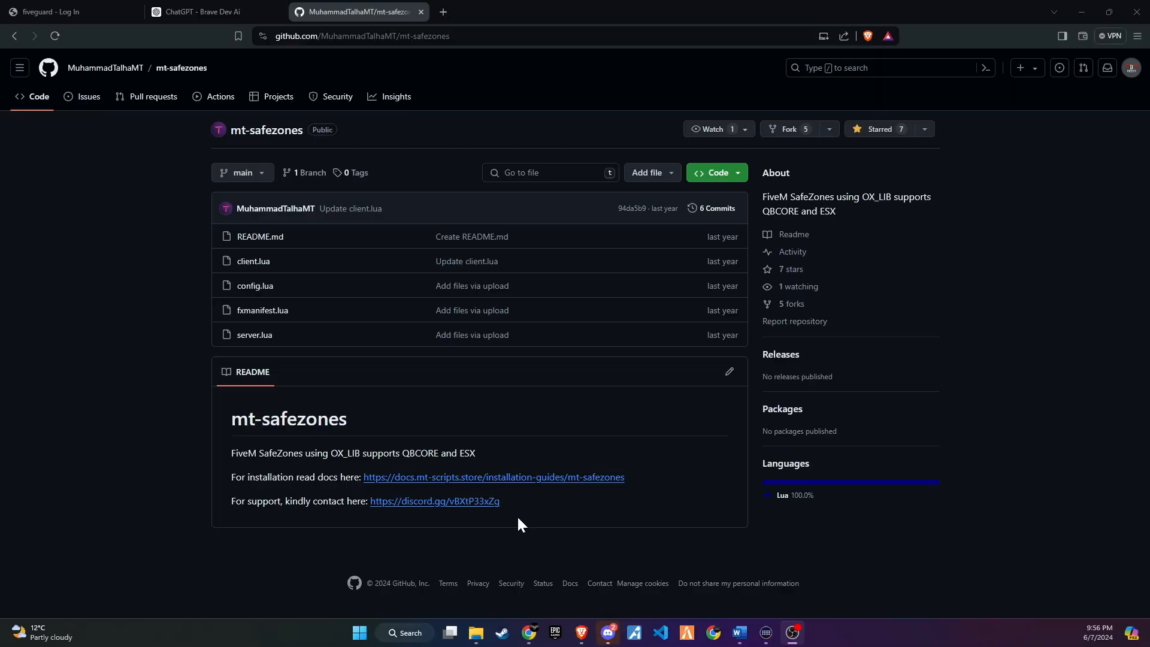
Download the mt-safezones repository as a ZIP from GitHub's Code menu
left_click(712, 173)
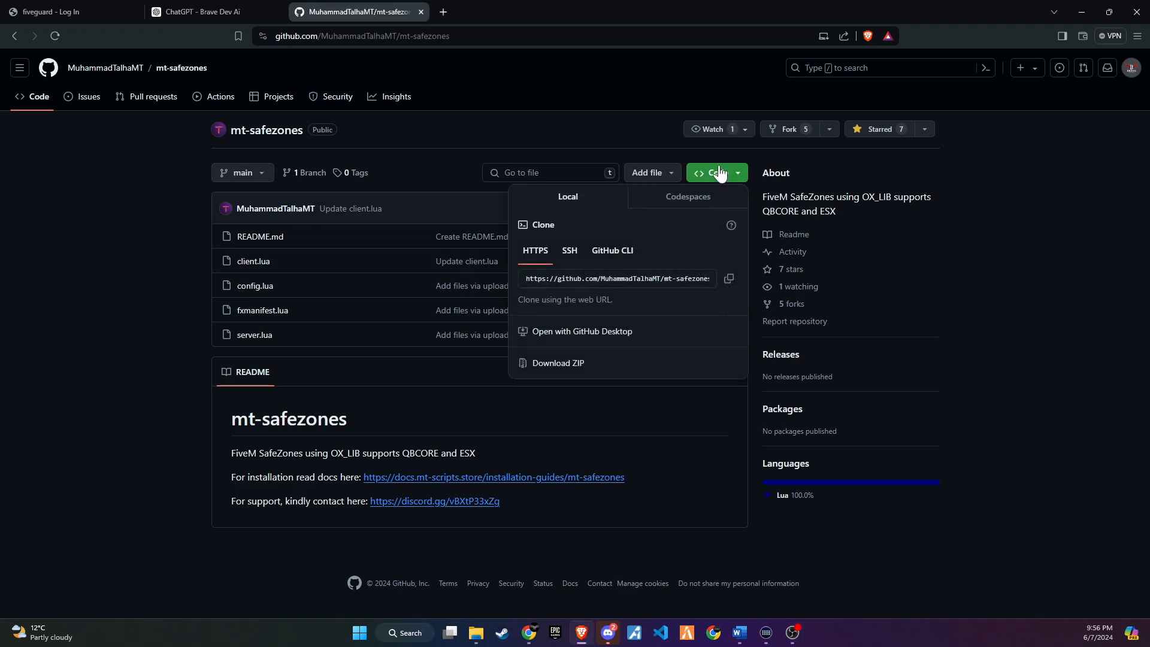
left_click(716, 173)
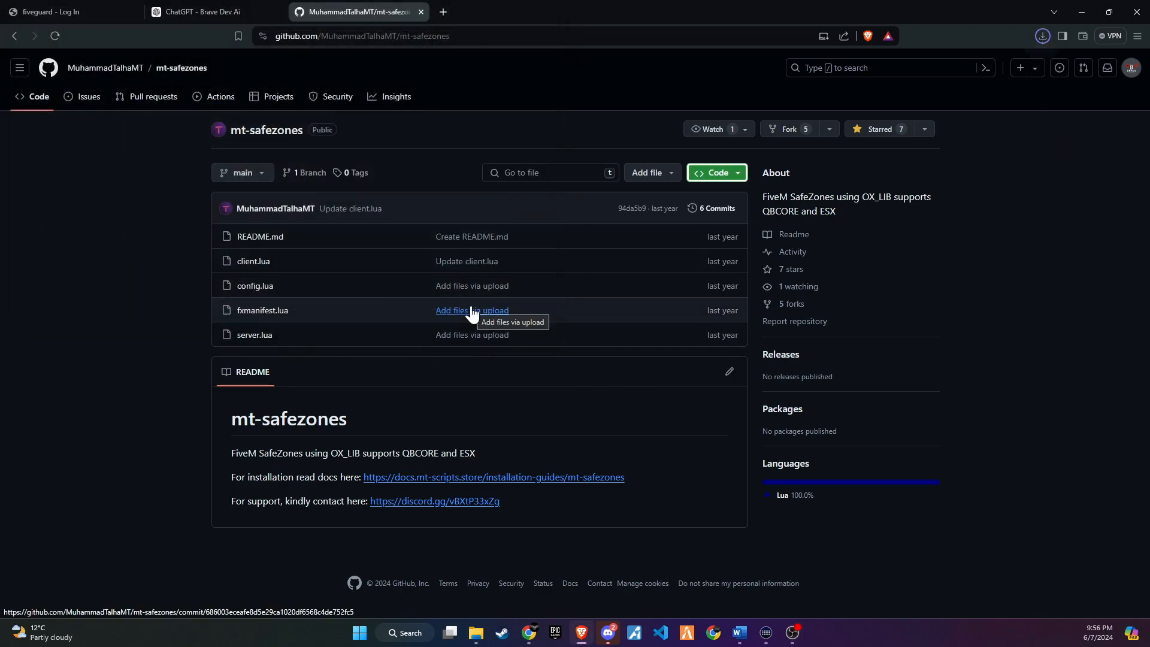
mouse_move(474, 331)
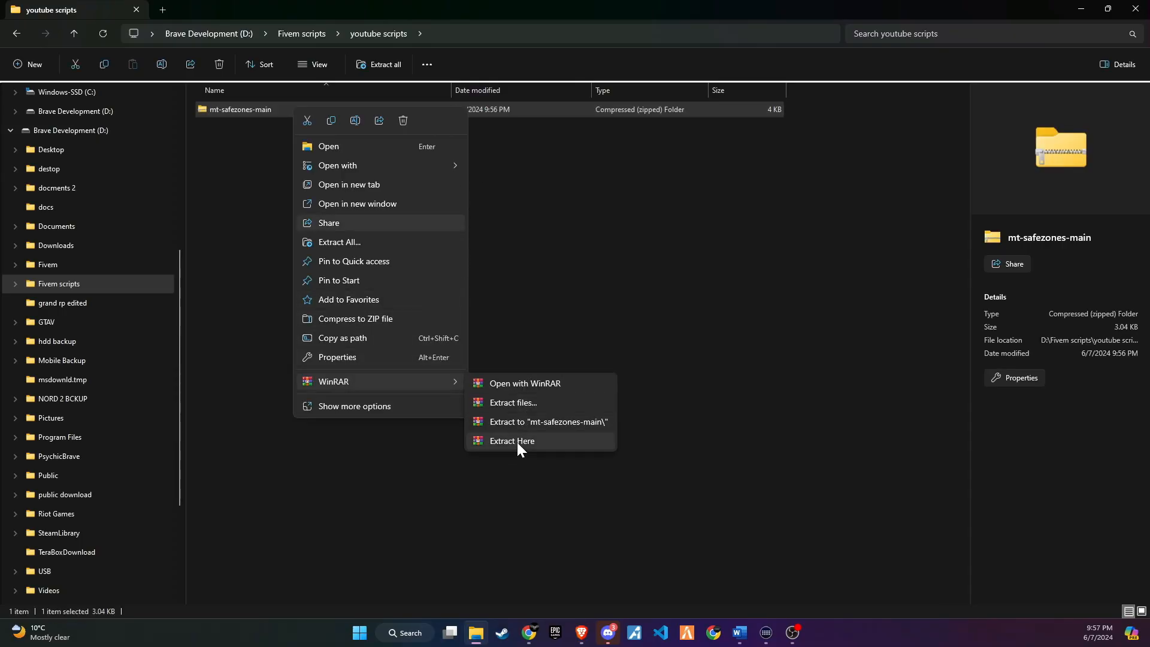
Extract the mt-safezones-main ZIP in place and select the extracted folder
left_click(511, 441)
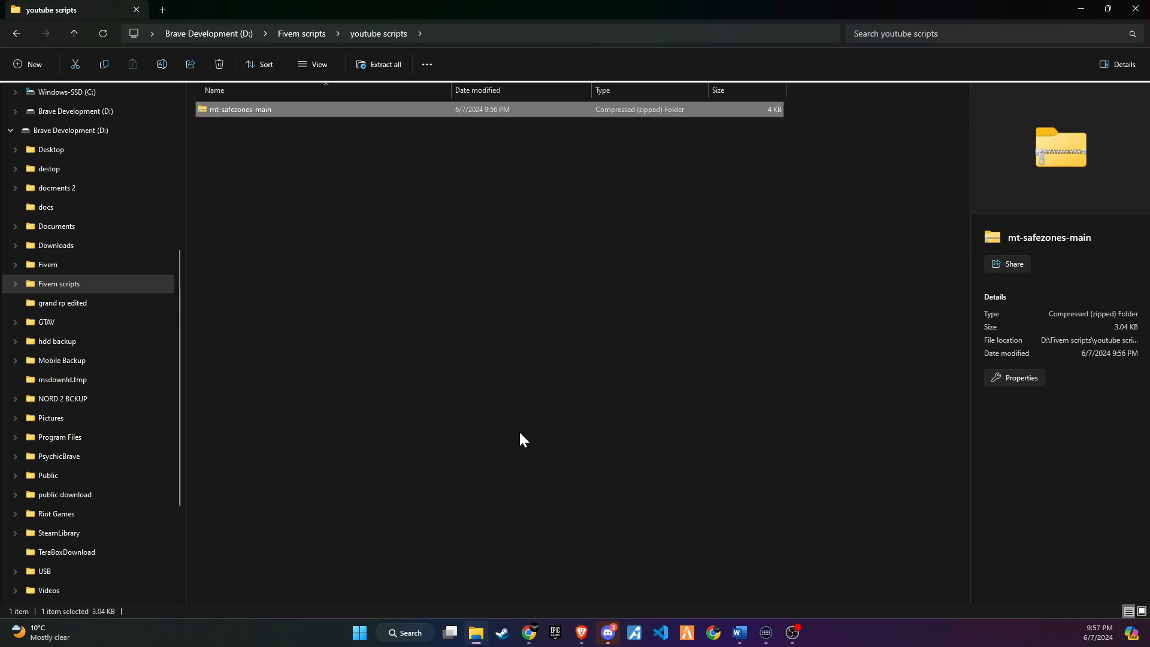
left_click(379, 65)
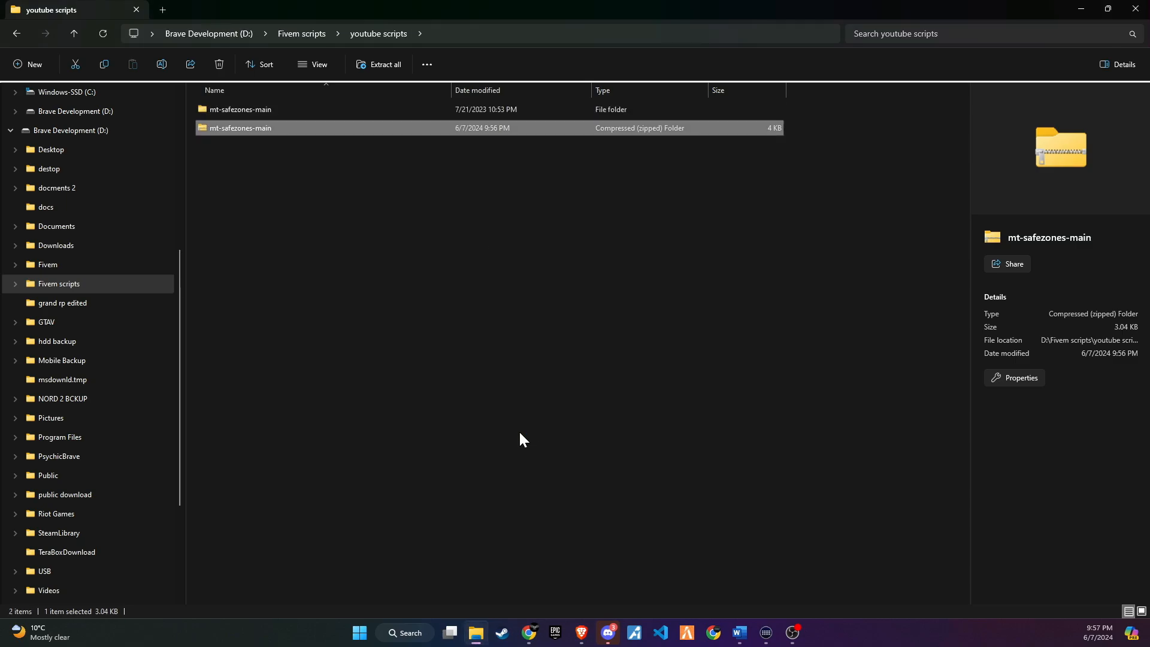
left_click(240, 109)
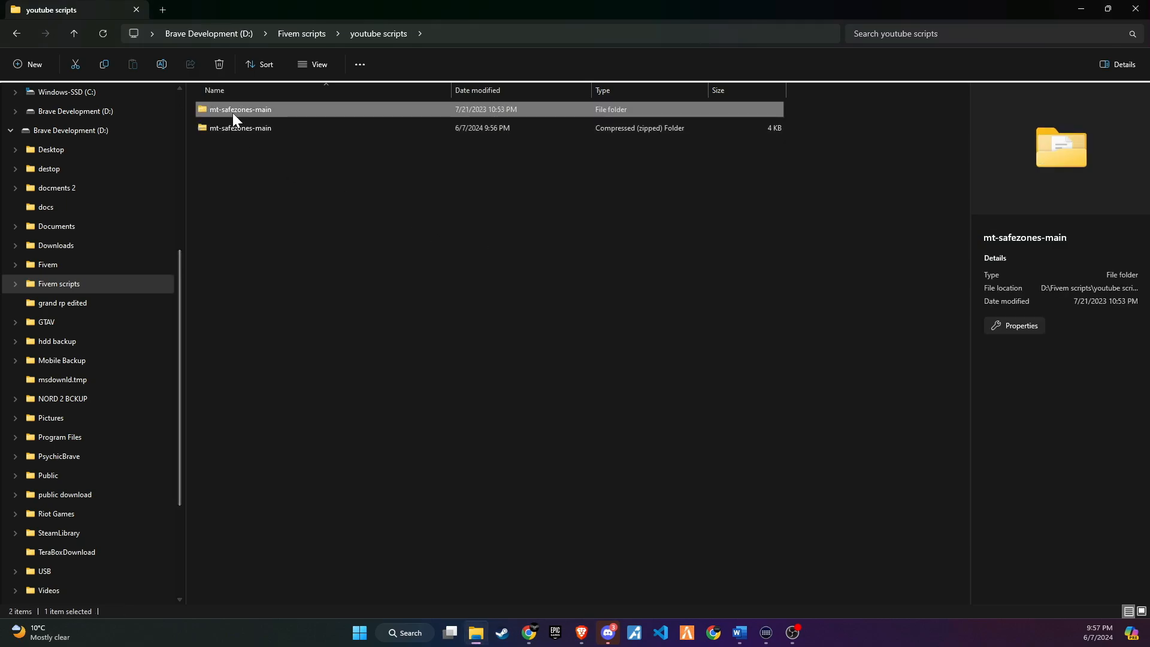
mouse_move(48, 266)
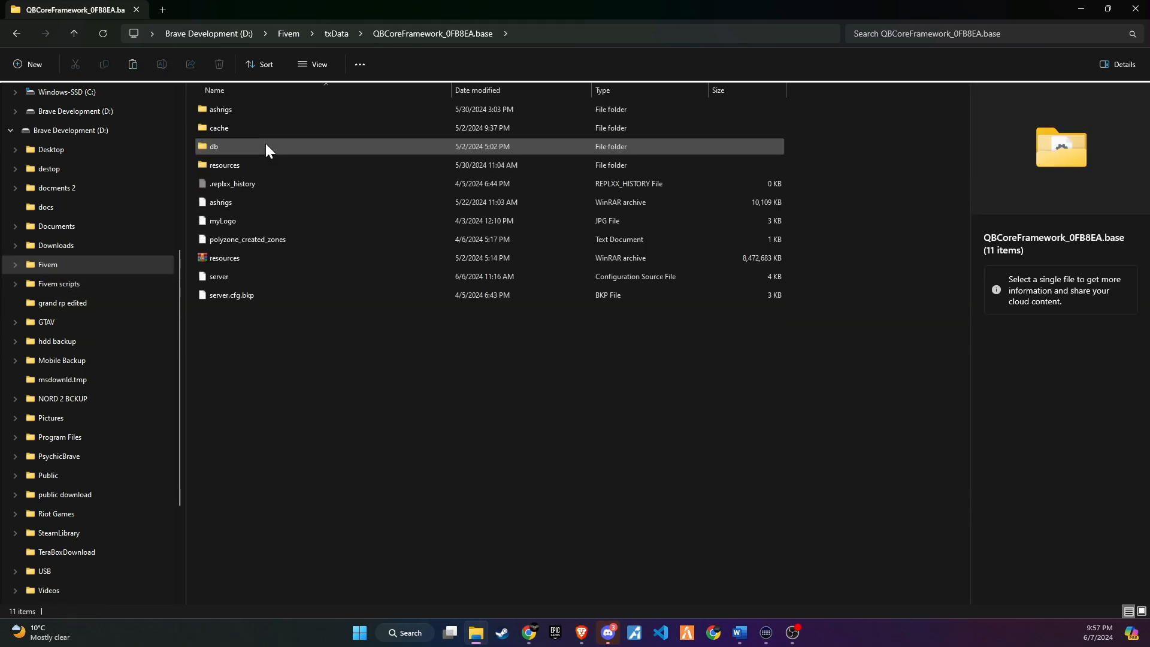
In resources > [v4], rename the mt-safezones-main folder to mt-safezones, open it and select config
double_click(225, 166)
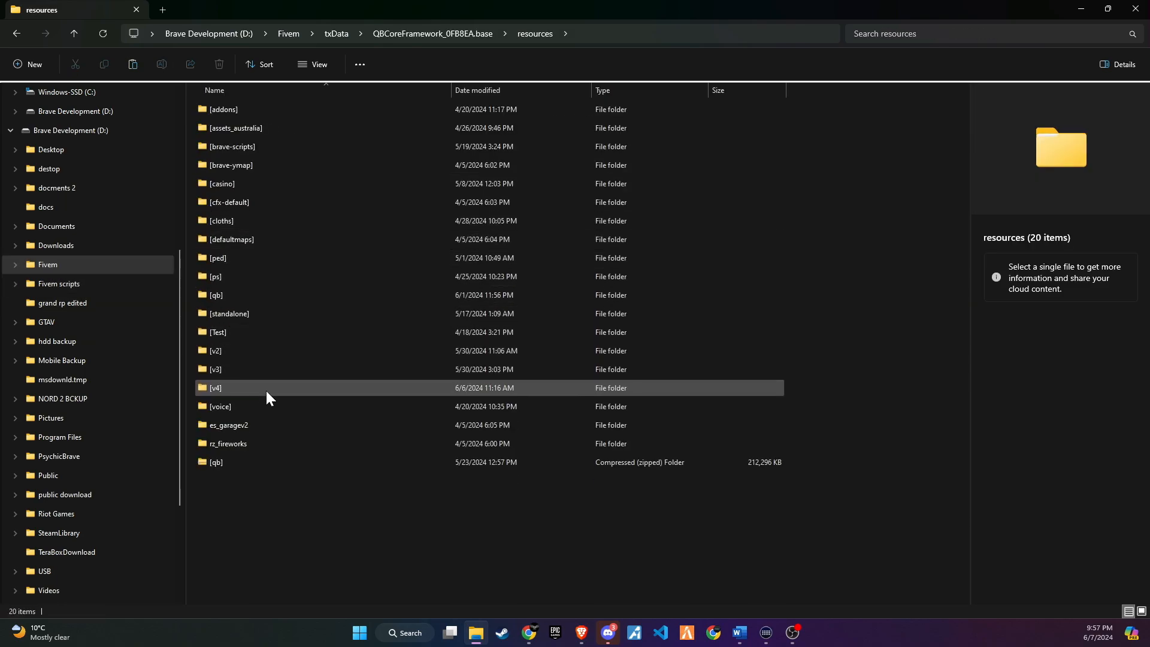
double_click(216, 388)
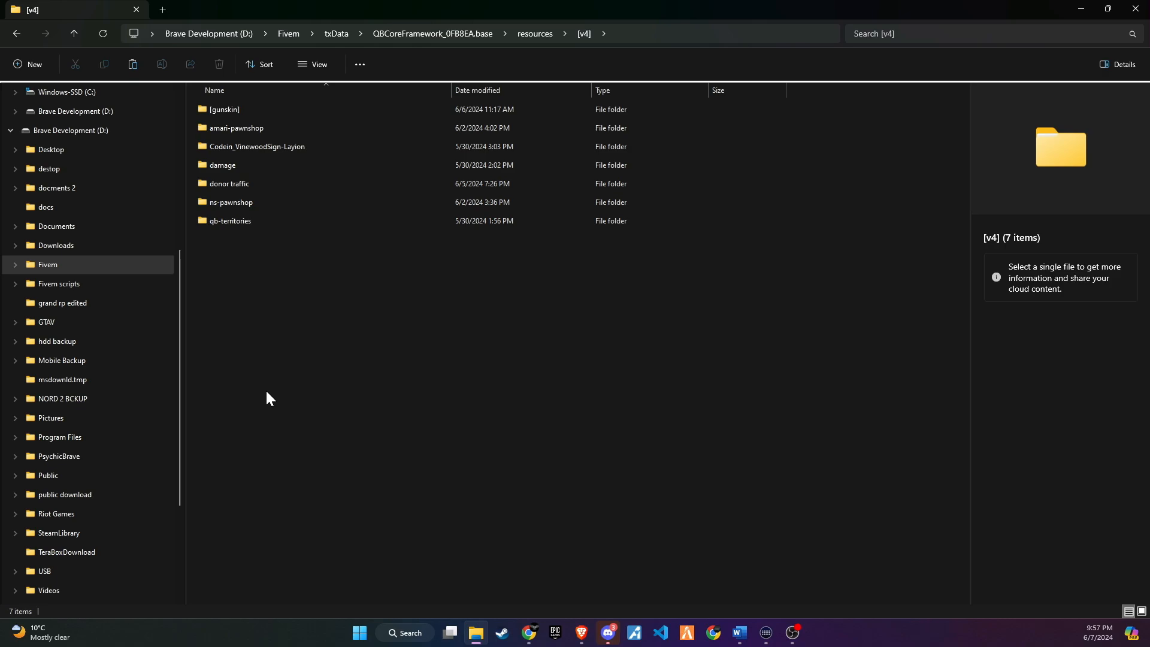
right_click(239, 239)
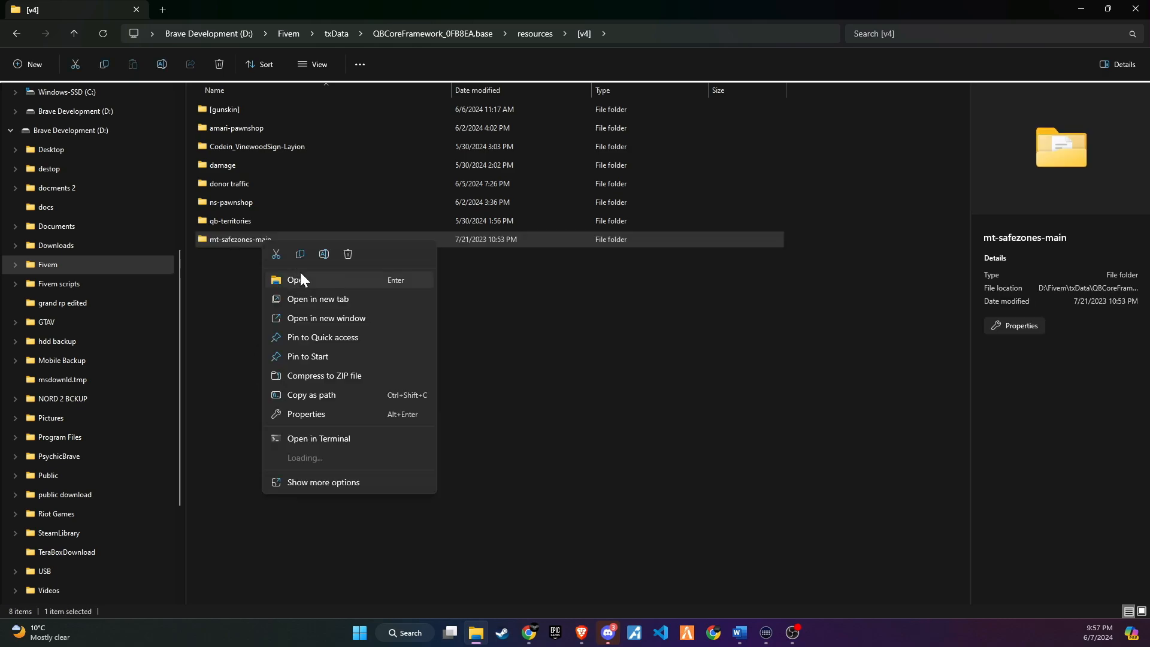
left_click(323, 255)
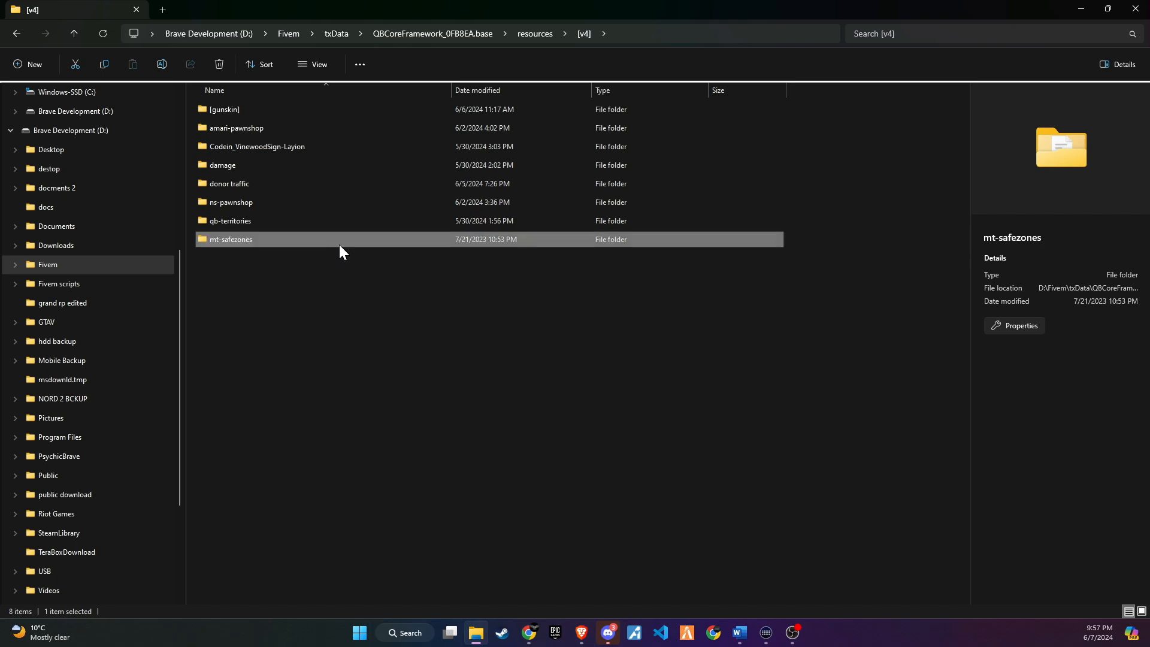
double_click(231, 239)
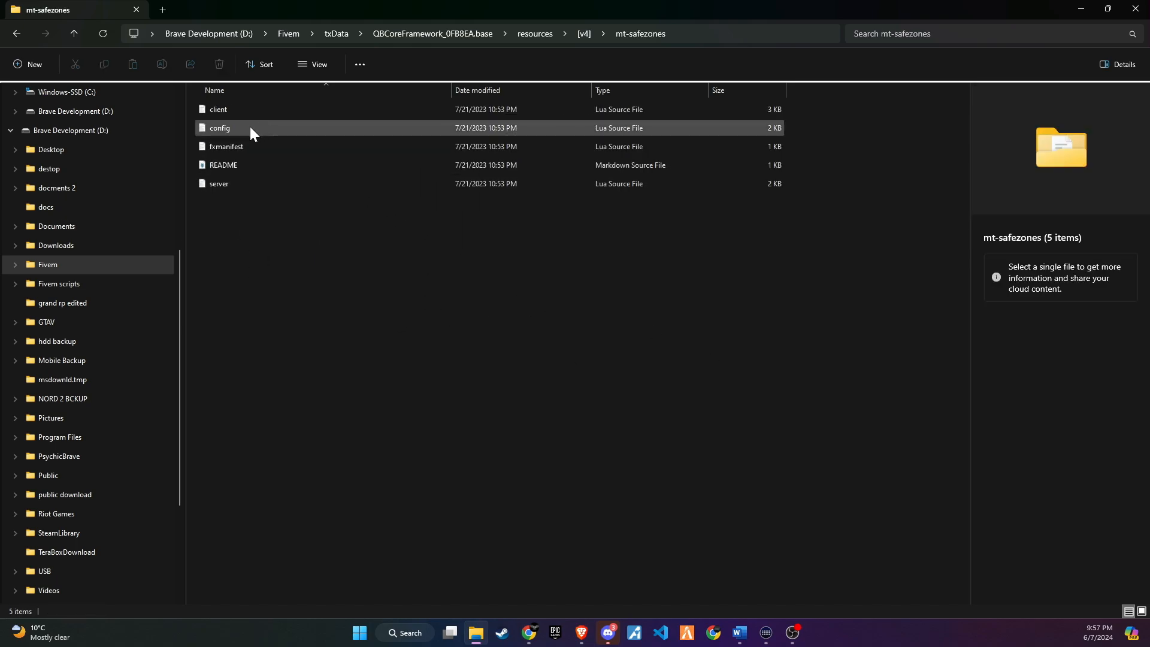
left_click(219, 128)
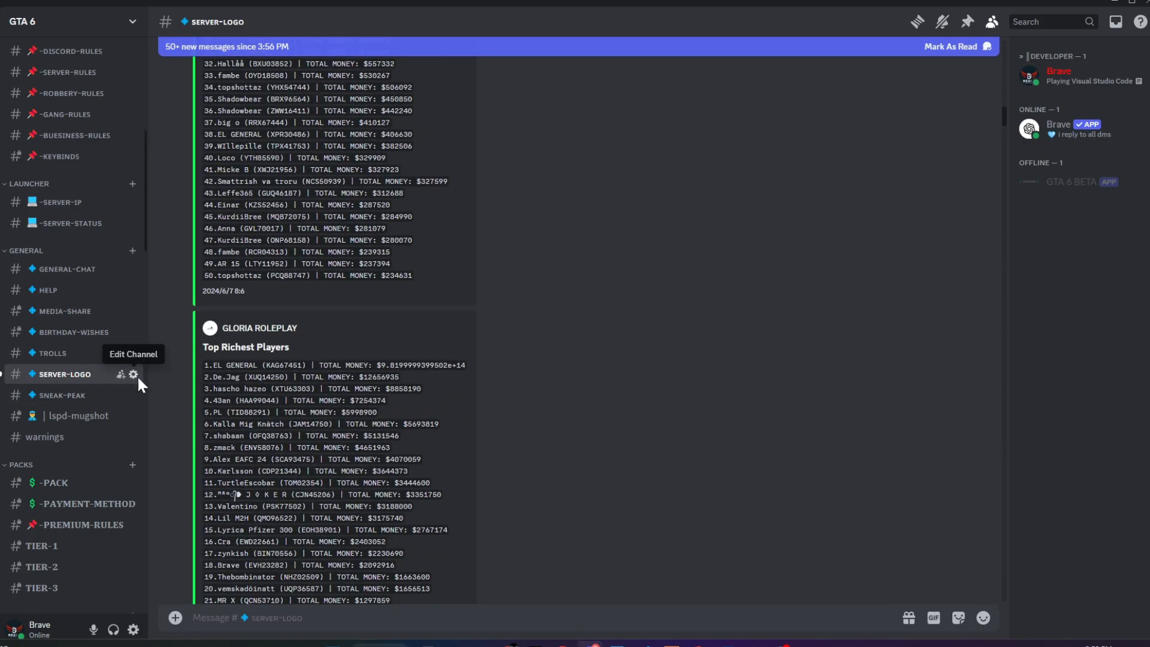
Add a new webhook to the server-logo channel, name it SAFEZONE and save
left_click(133, 374)
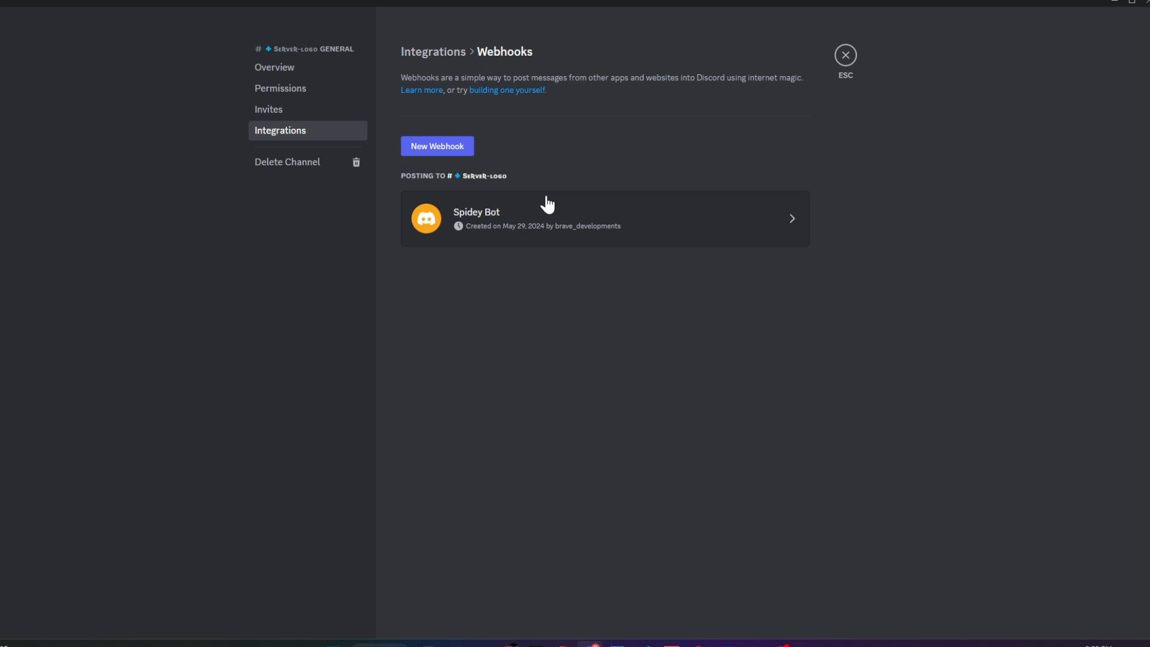
left_click(437, 146)
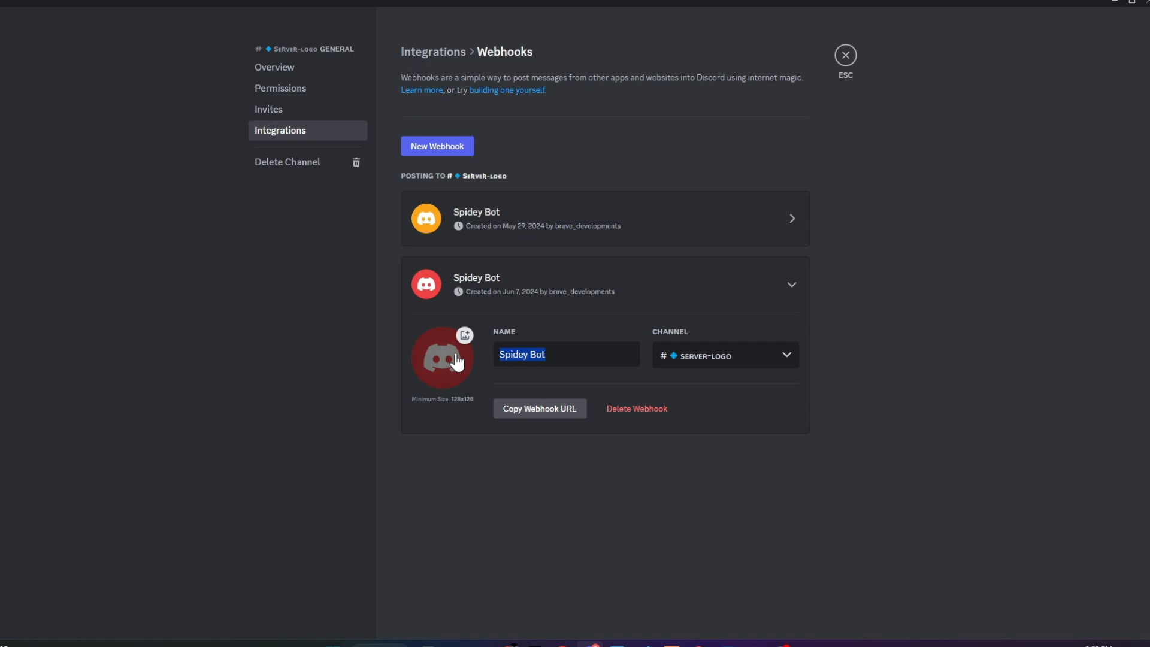
type("SAFEZONE")
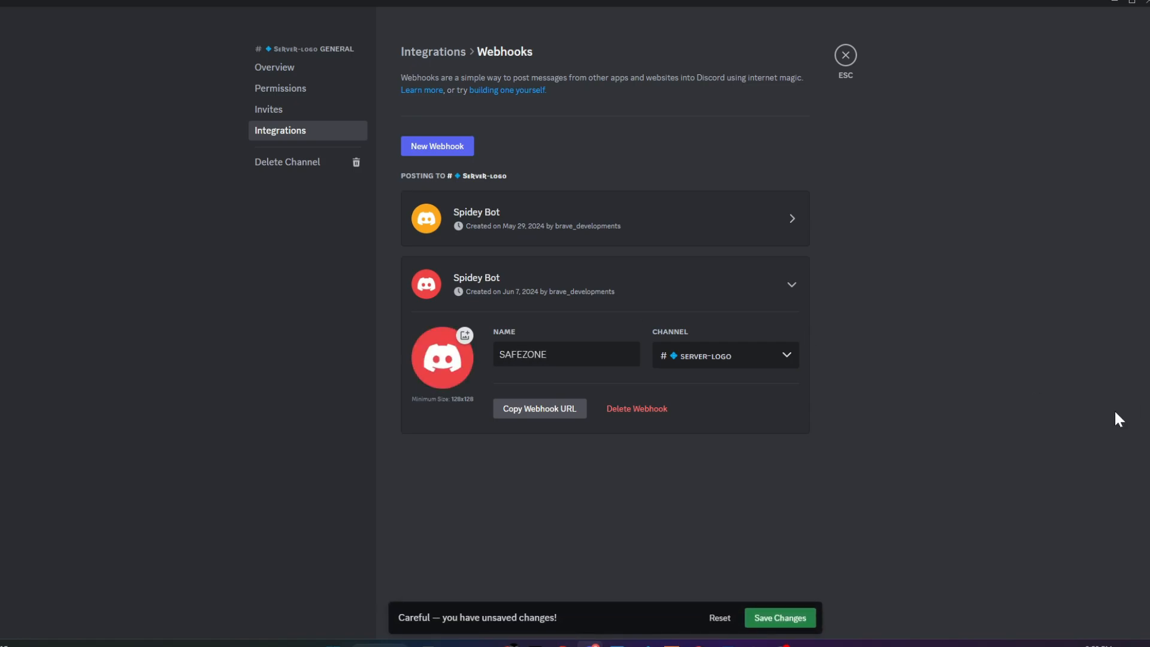
left_click(539, 408)
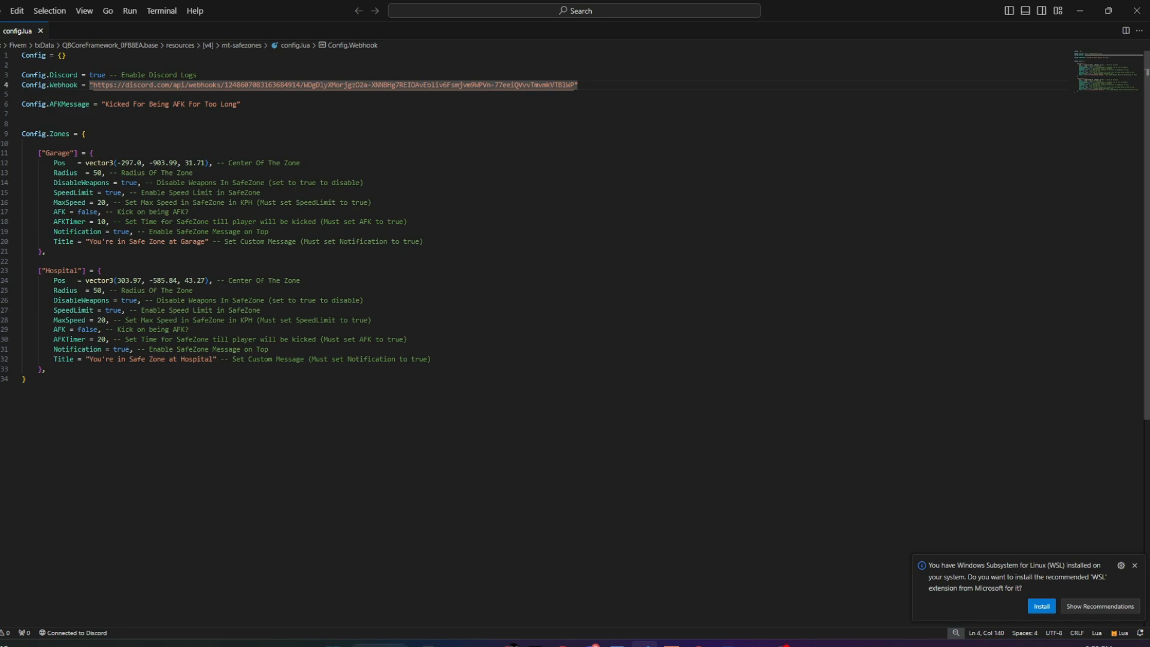
Select config.lua in VS Code to edit the Webhook and Zones settings
left_click(63, 183)
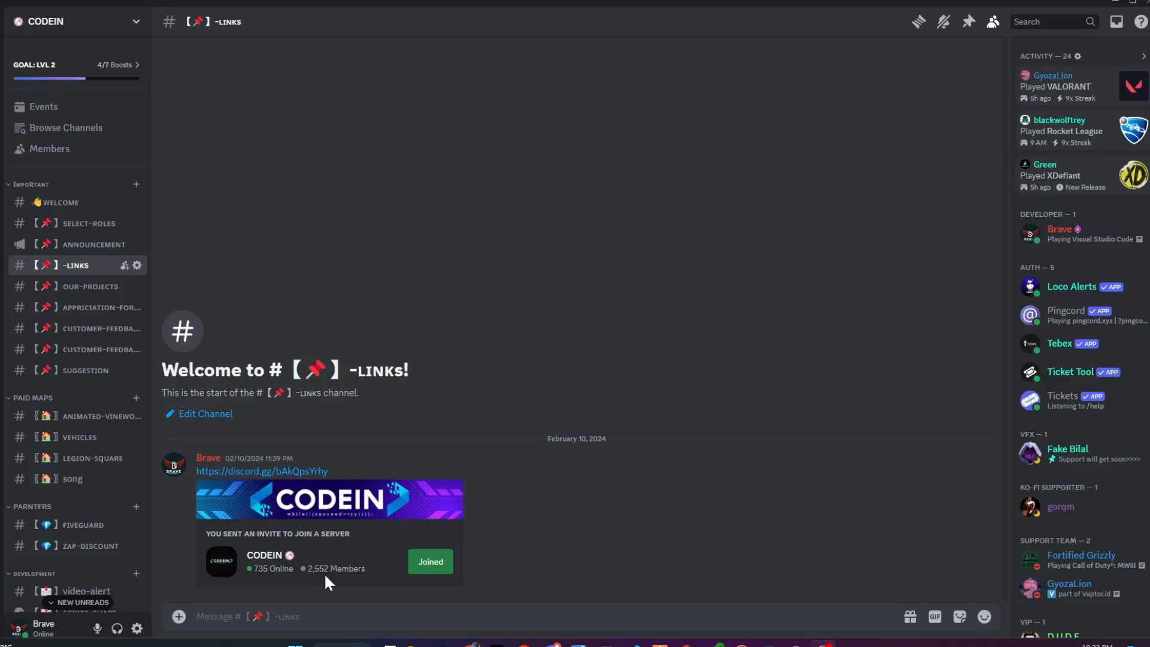
mouse_move(331, 581)
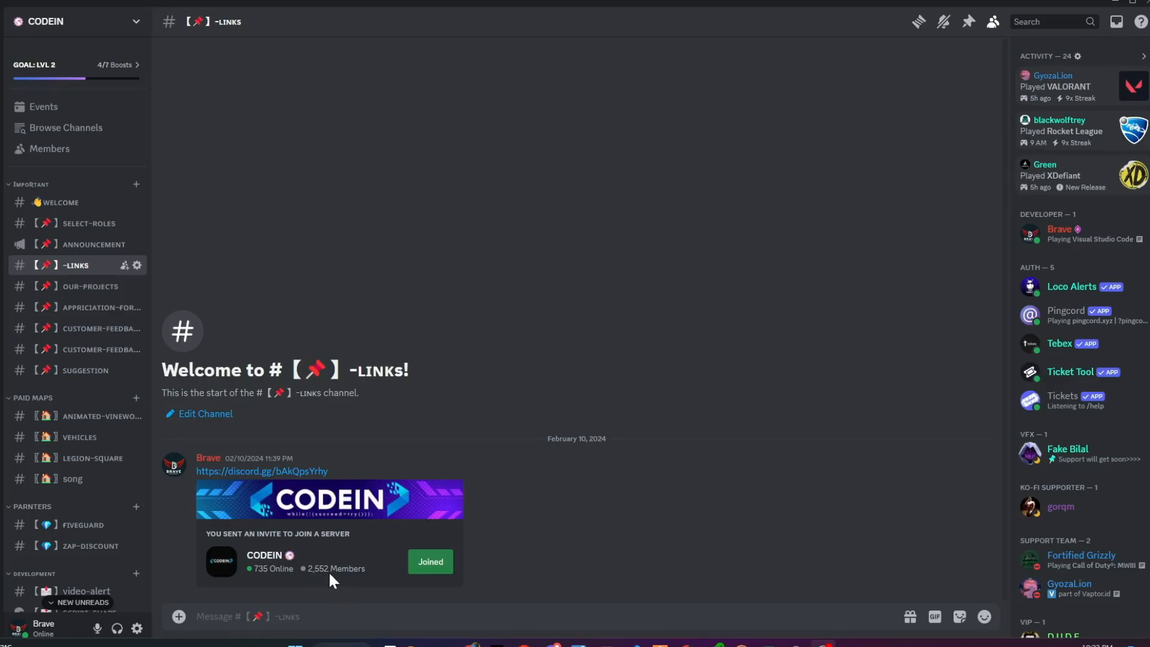
Browse the CODEIN channel list, passing through qb-support to reach general
scroll("down", 3)
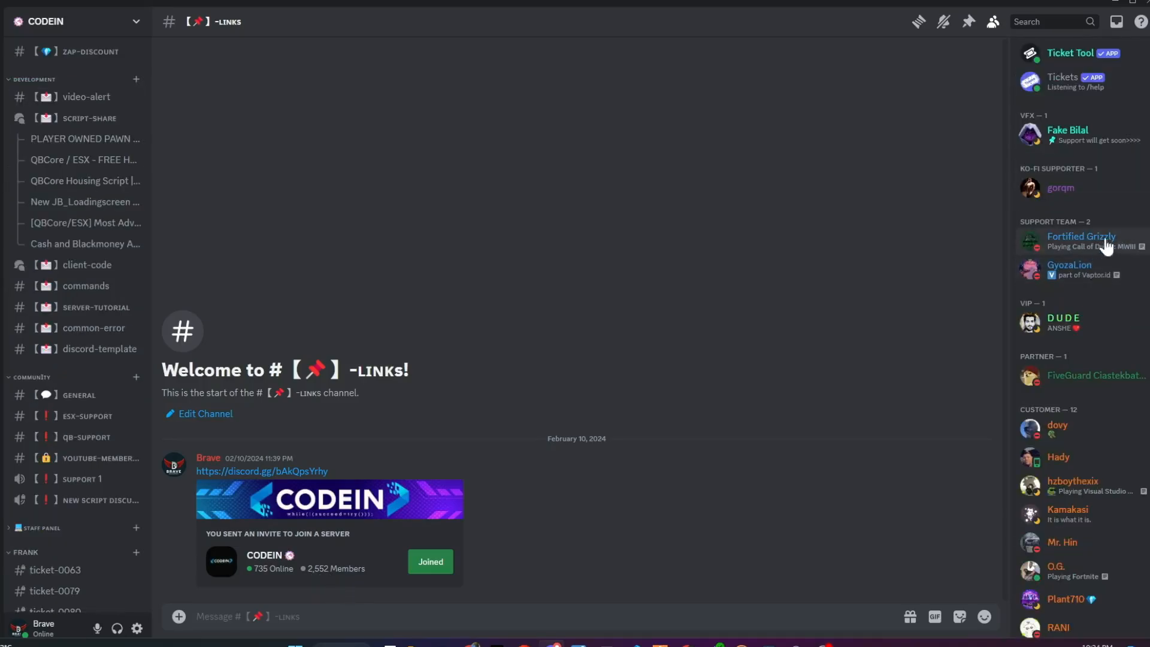
left_click(85, 438)
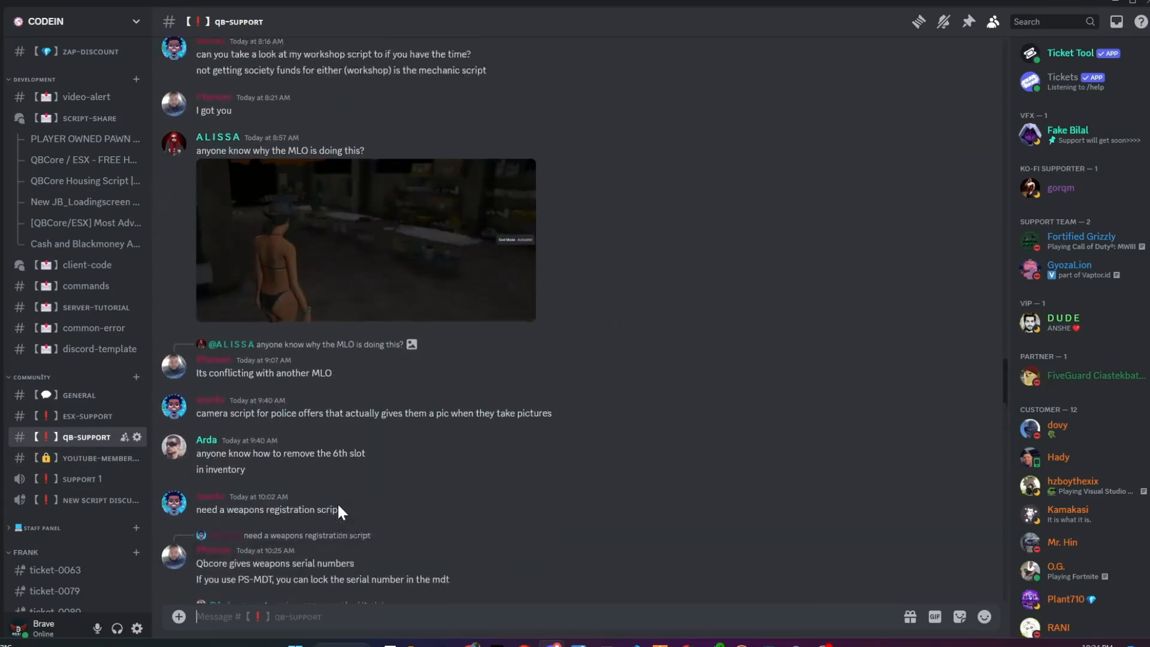
scroll("down", 3)
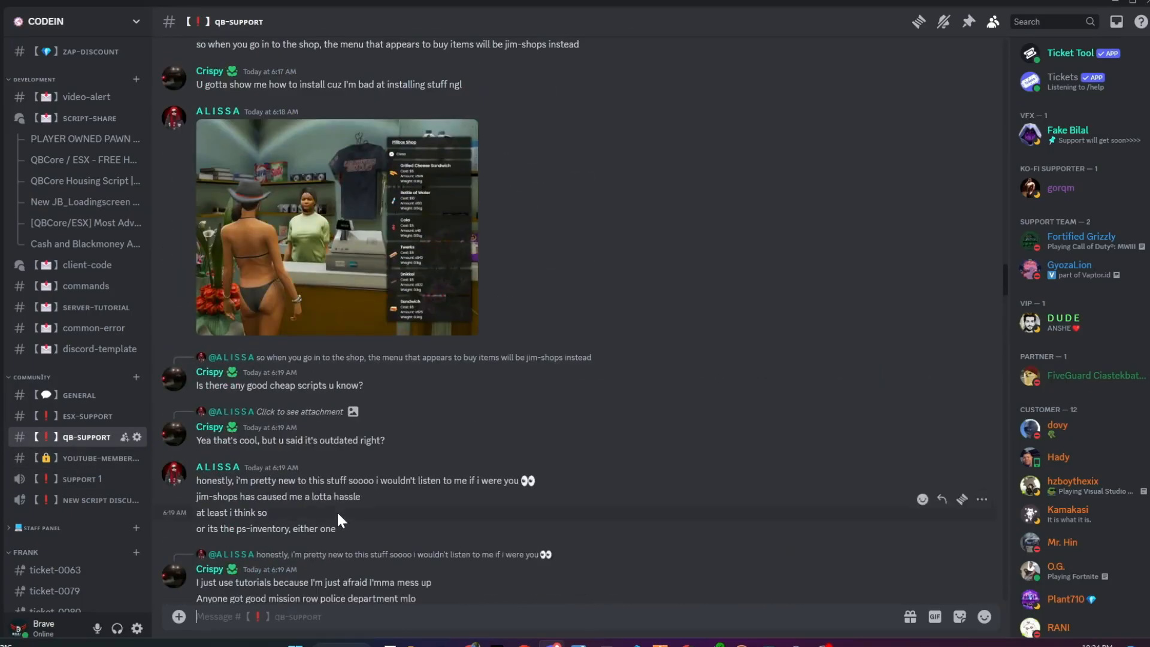
left_click(79, 395)
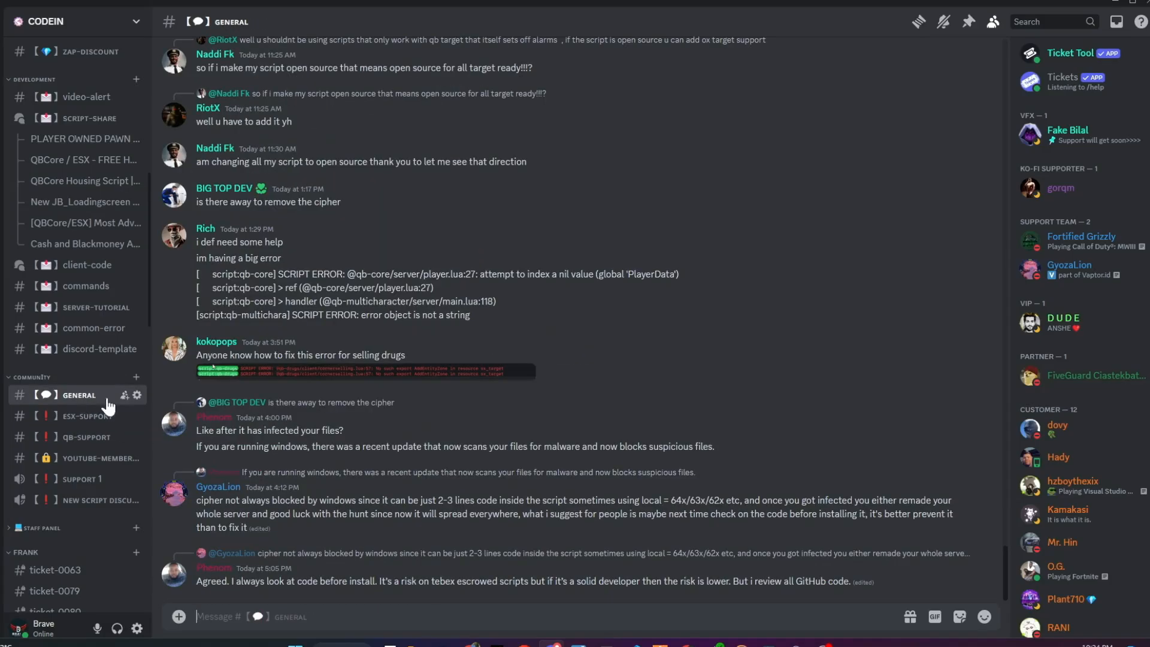